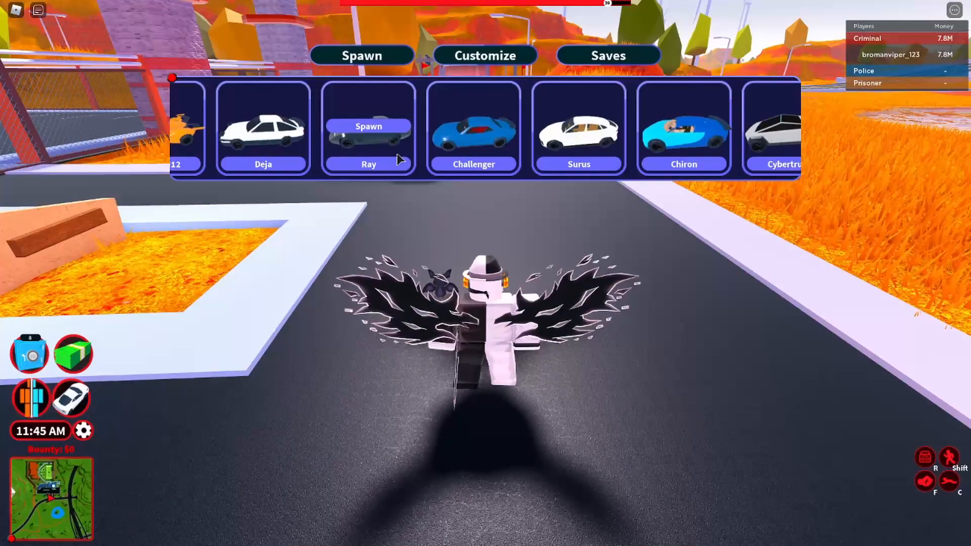
Step: Spawn the Ray car and get in to drive down the orange-grass highway
left_click(368, 126)
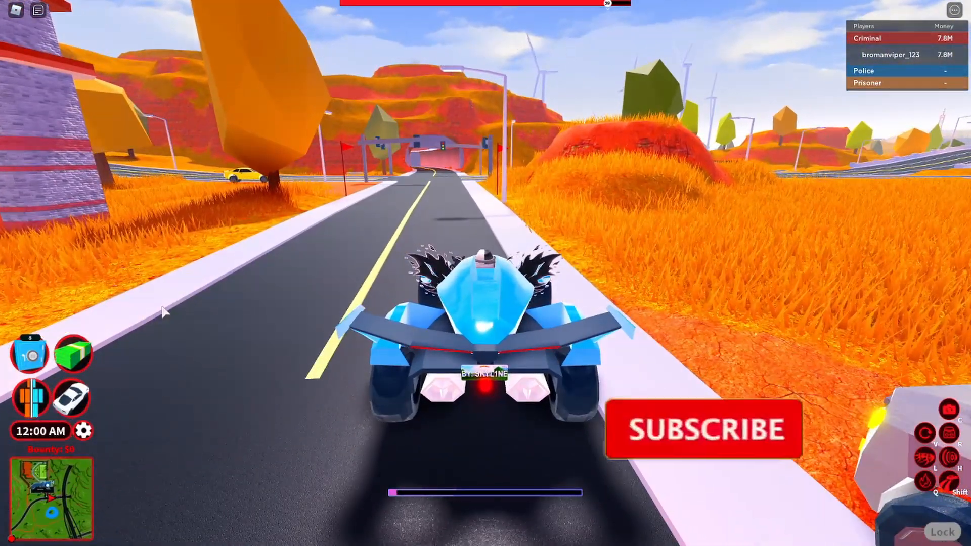
left_click(705, 437)
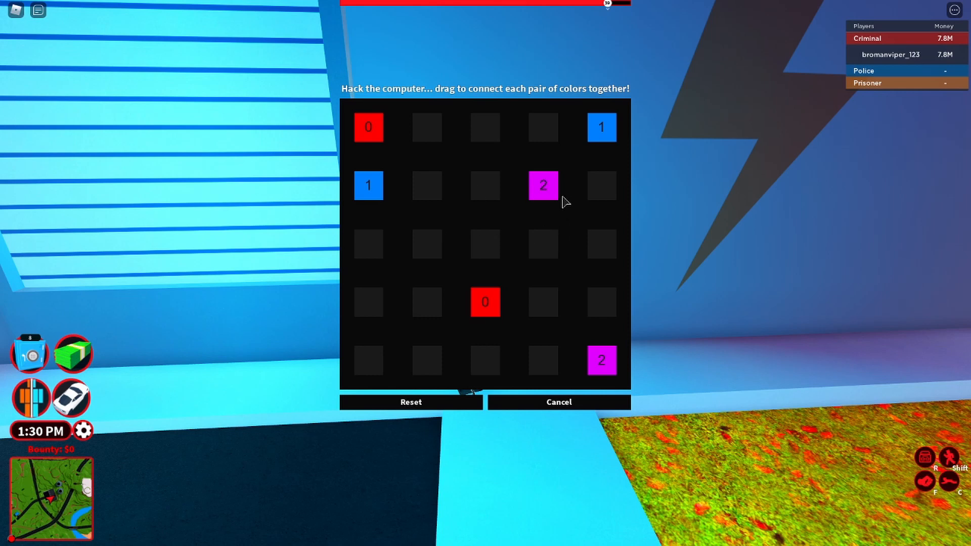
mouse_move(597, 196)
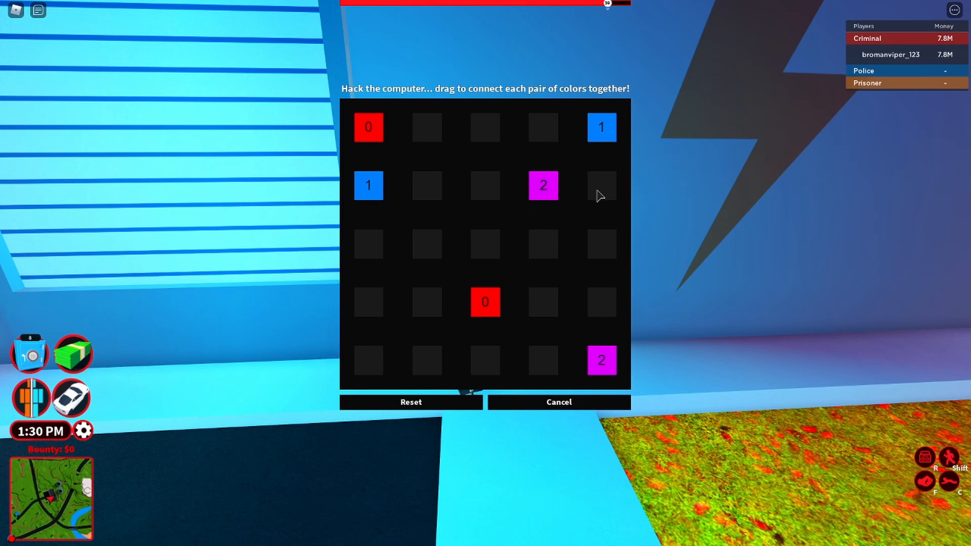
mouse_move(607, 310)
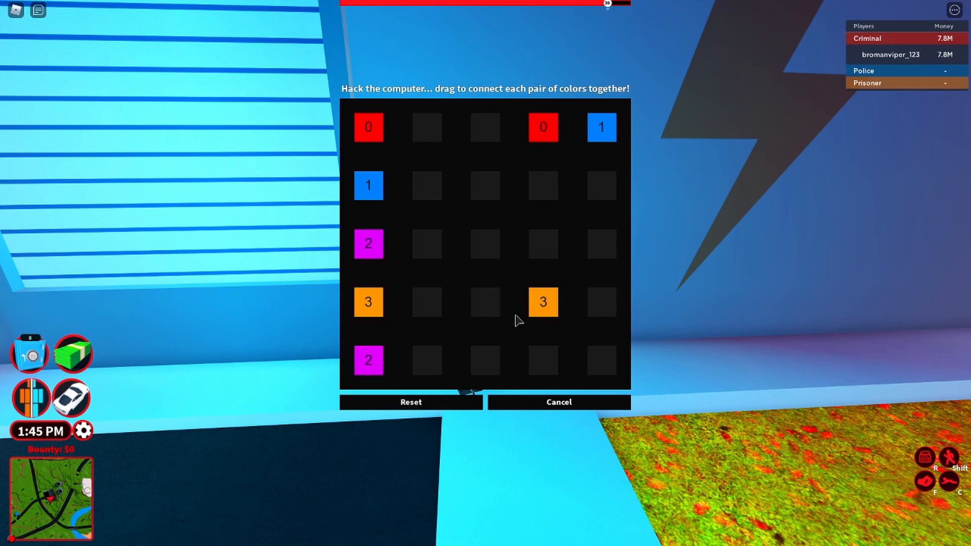
mouse_move(422, 231)
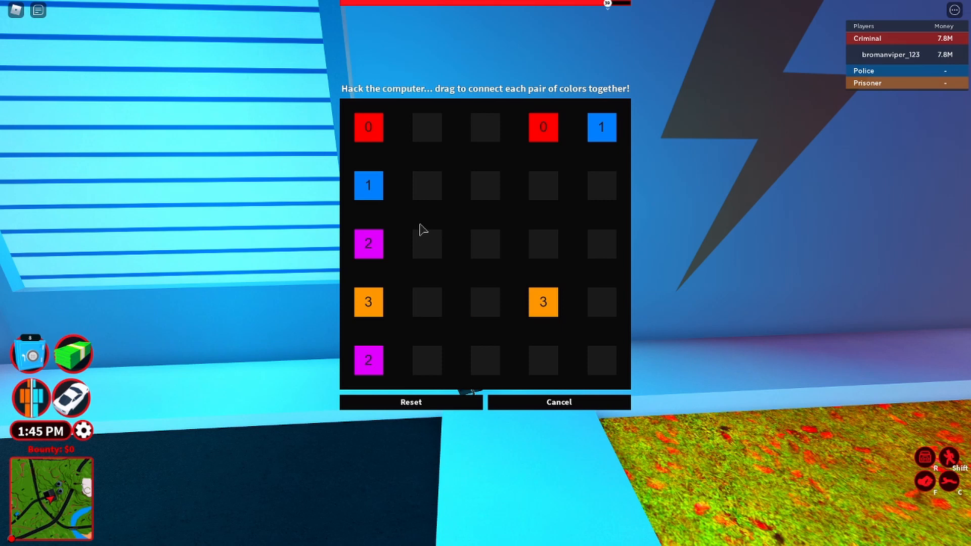
Step: Link the matching coloured number pairs to fill the small hacking grid
left_click_drag(369, 128, 543, 128)
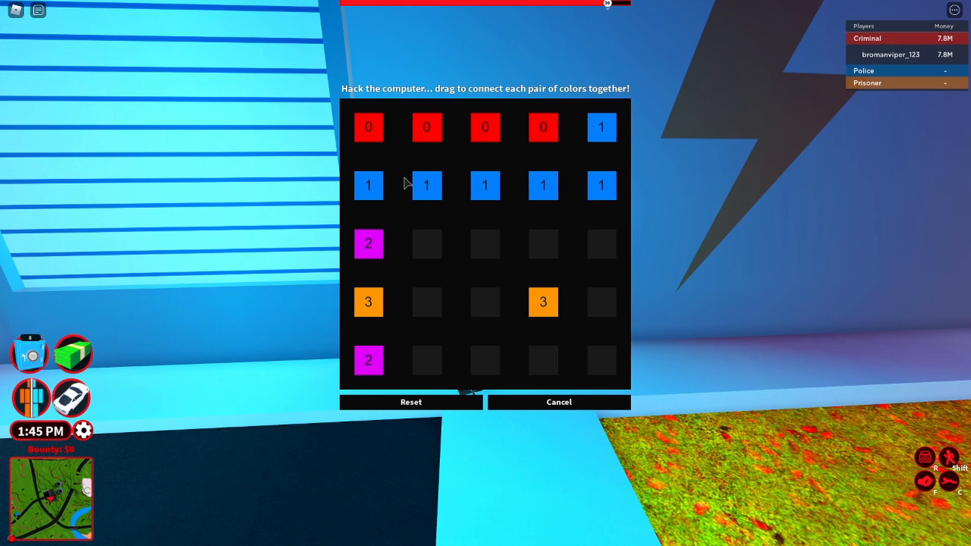
mouse_move(355, 311)
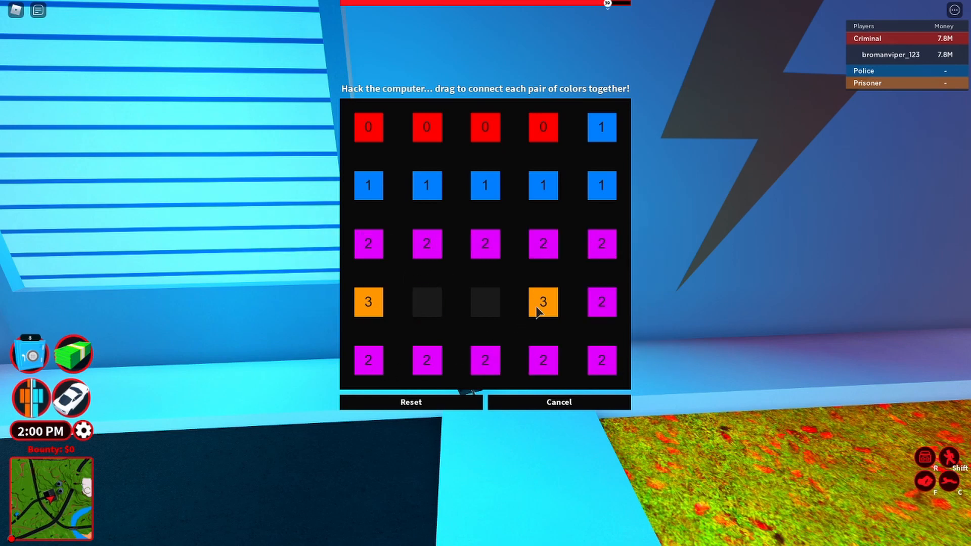
left_click(559, 402)
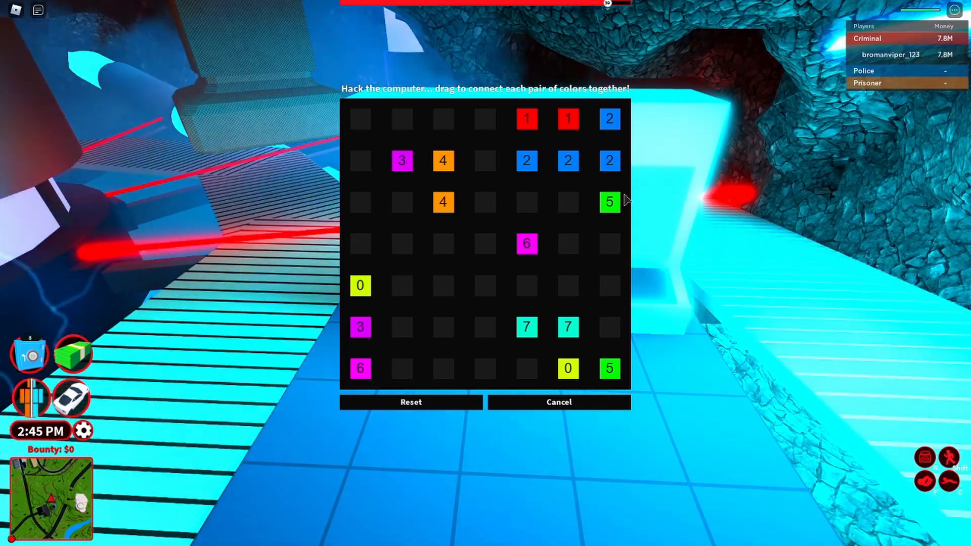
Step: Connect the coloured number pairs in the 7x7 hacking grid to collect the uranium
left_click_drag(609, 202, 609, 326)
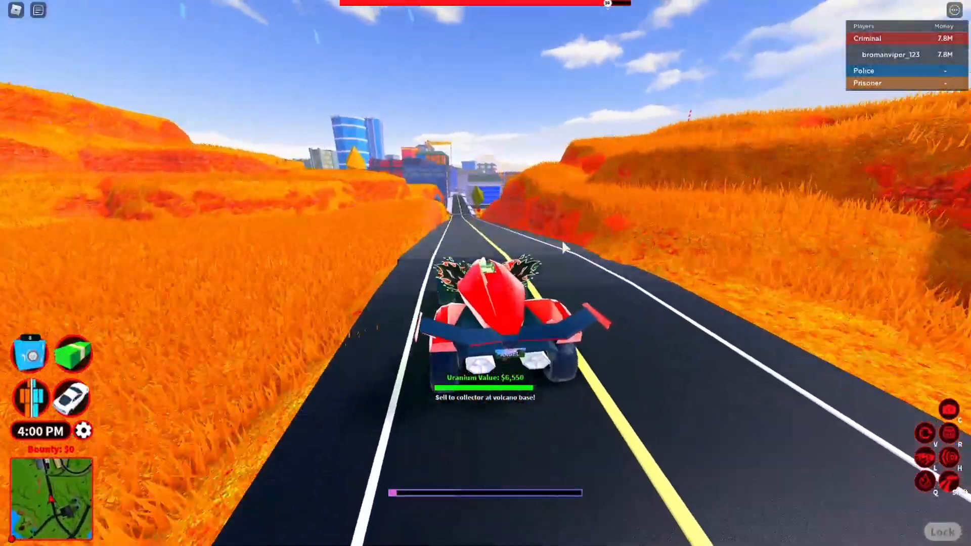
Step: Keep driving the uranium-laden car along the road toward the volcano base
key("w")
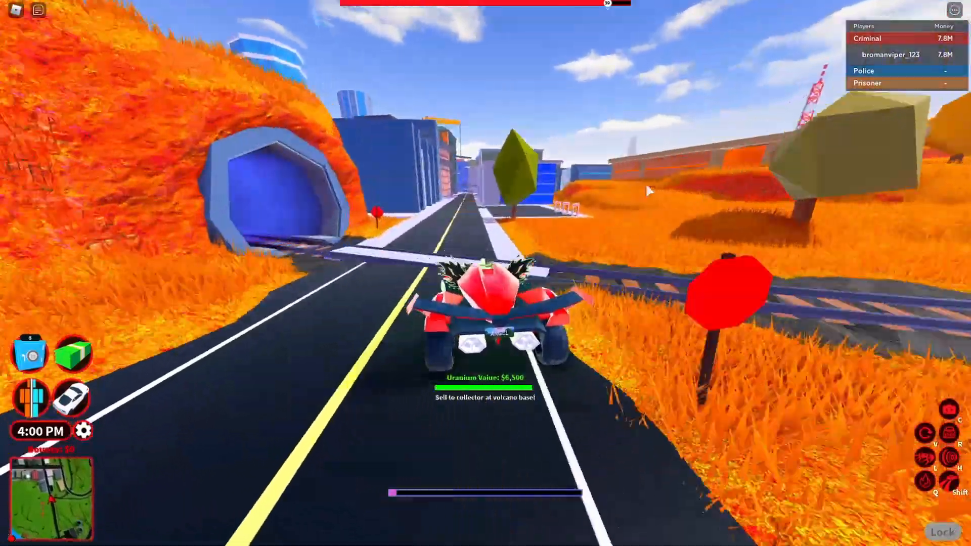